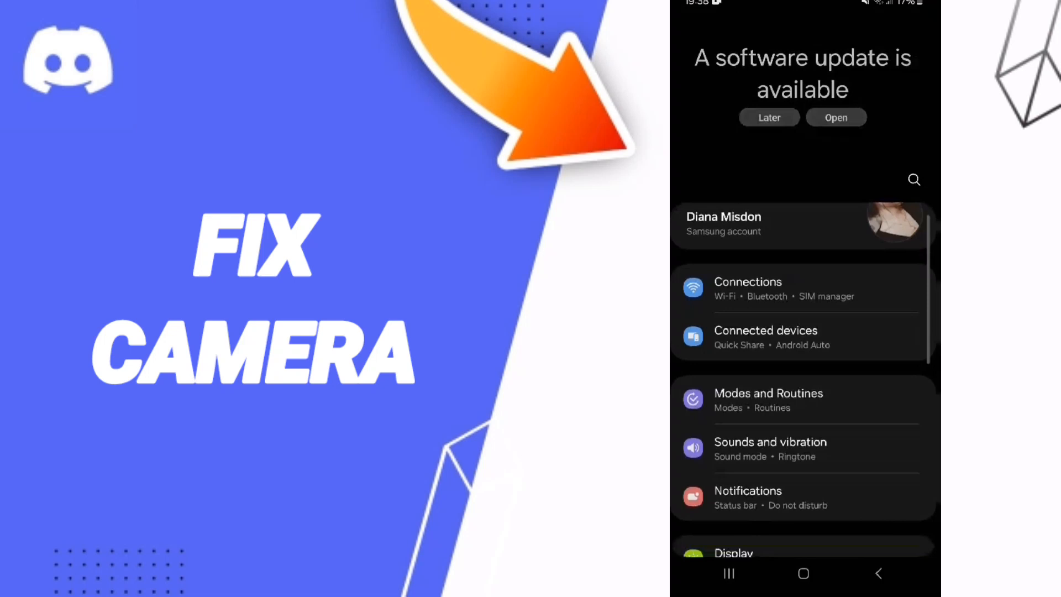
# - Find Discord by searching 'dis' in the apps list and show its app info page
pyautogui.scroll(-3)
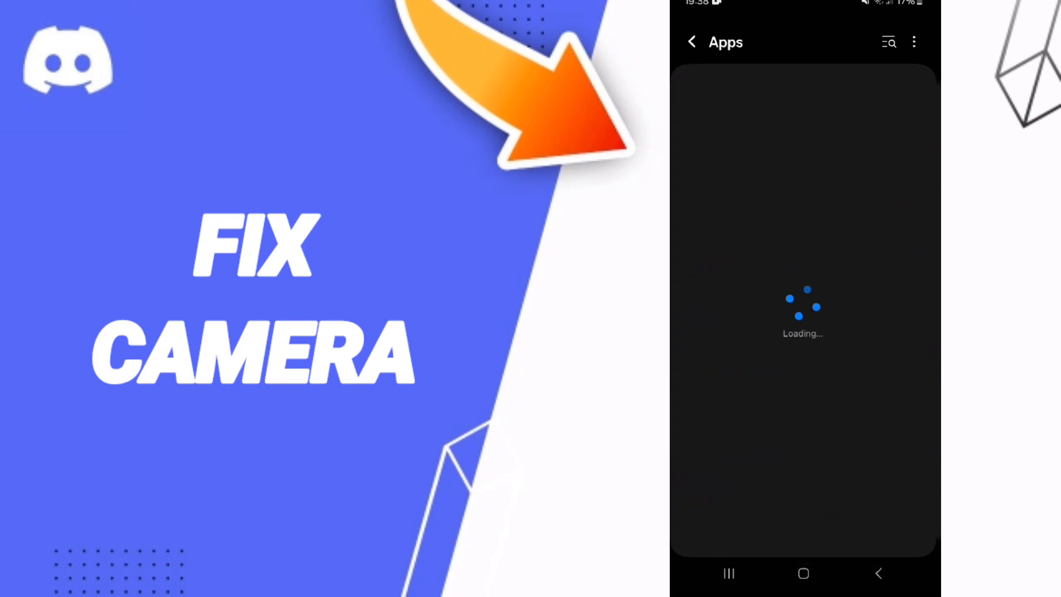
pyautogui.click(887, 42)
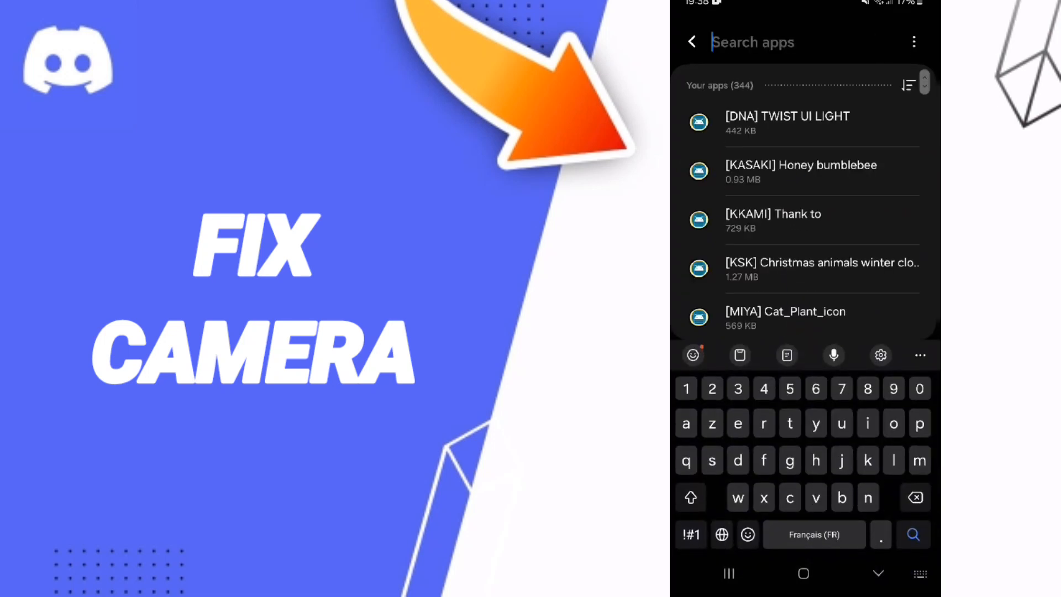
pyautogui.write('dis')
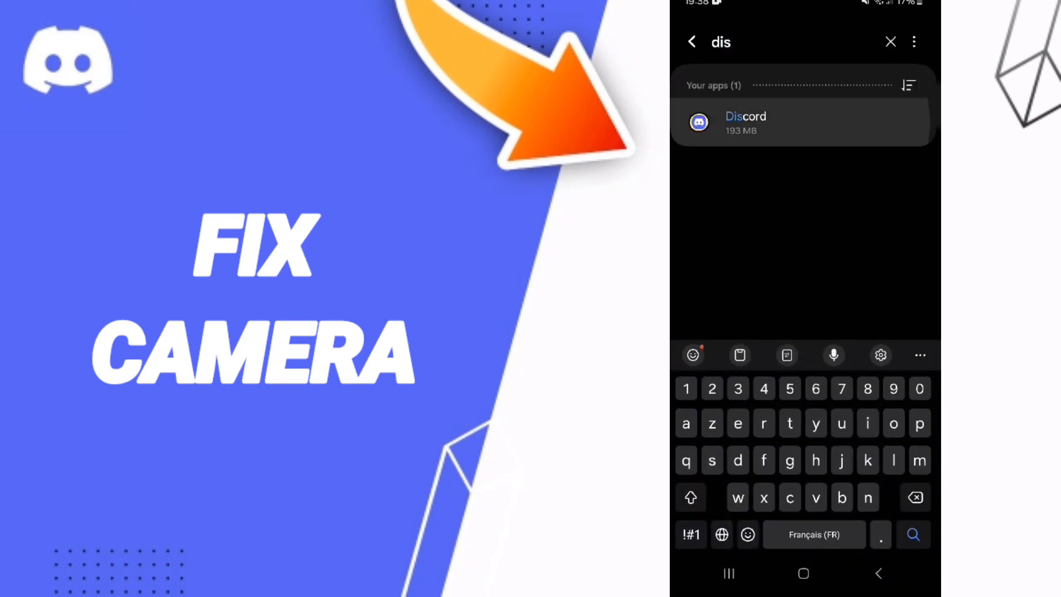
pyautogui.click(744, 122)
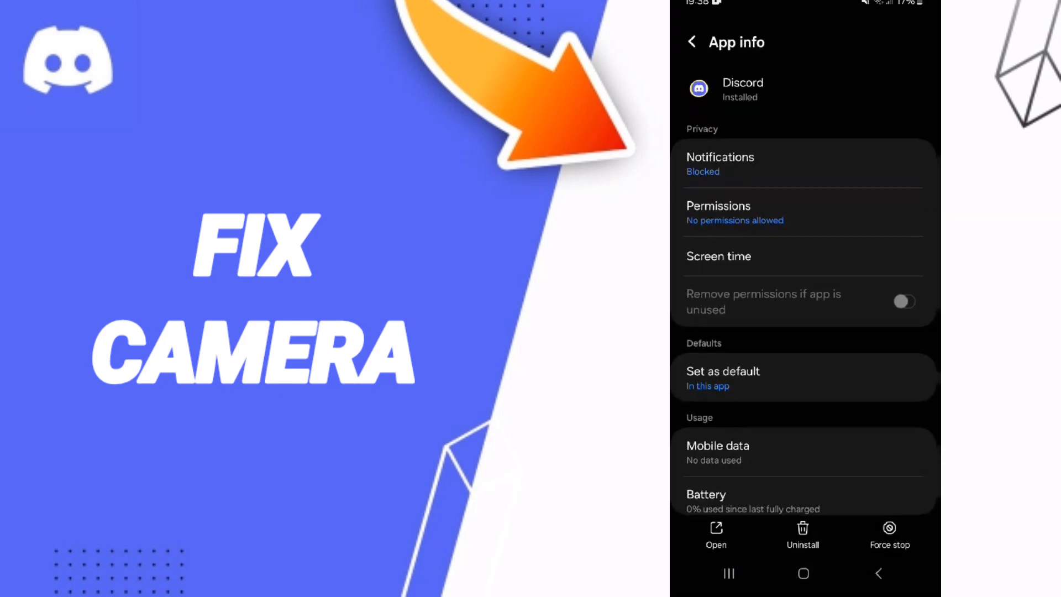
# - Force stop Discord, confirming with OK, then clear its cache from the Storage page
pyautogui.click(888, 535)
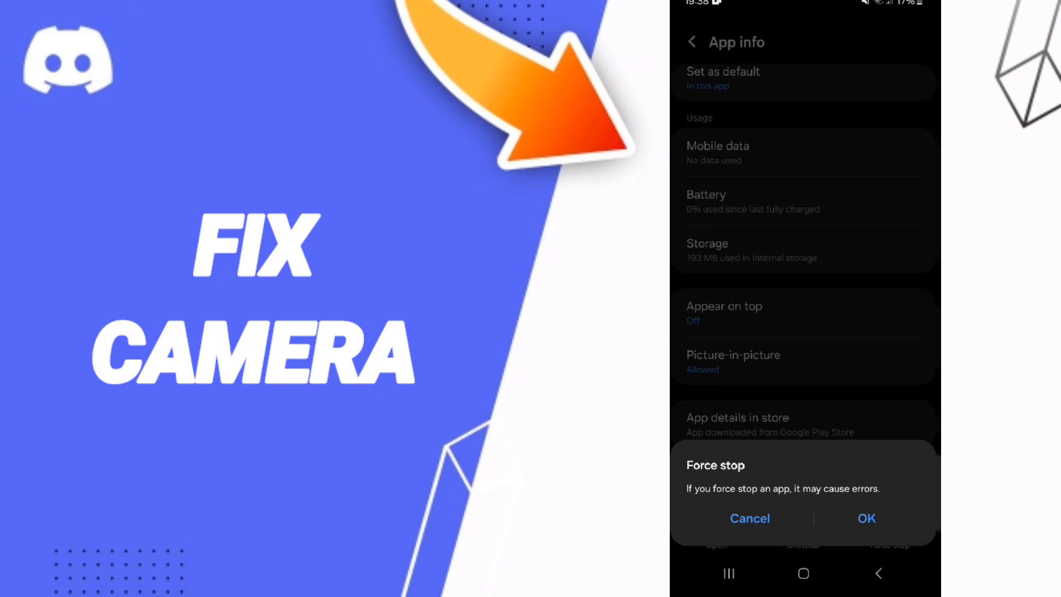
pyautogui.click(750, 518)
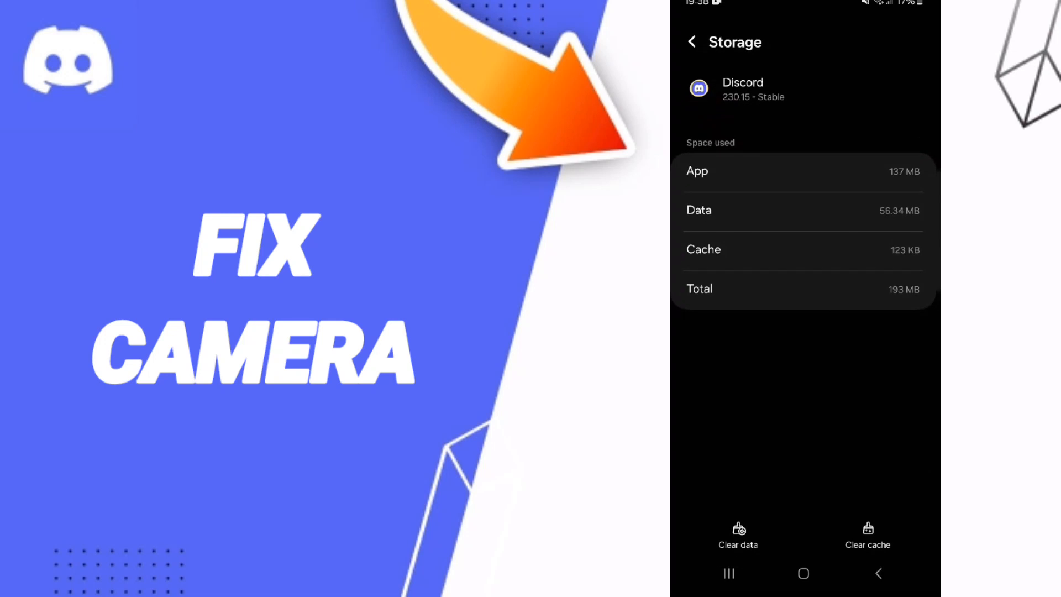
pyautogui.click(868, 536)
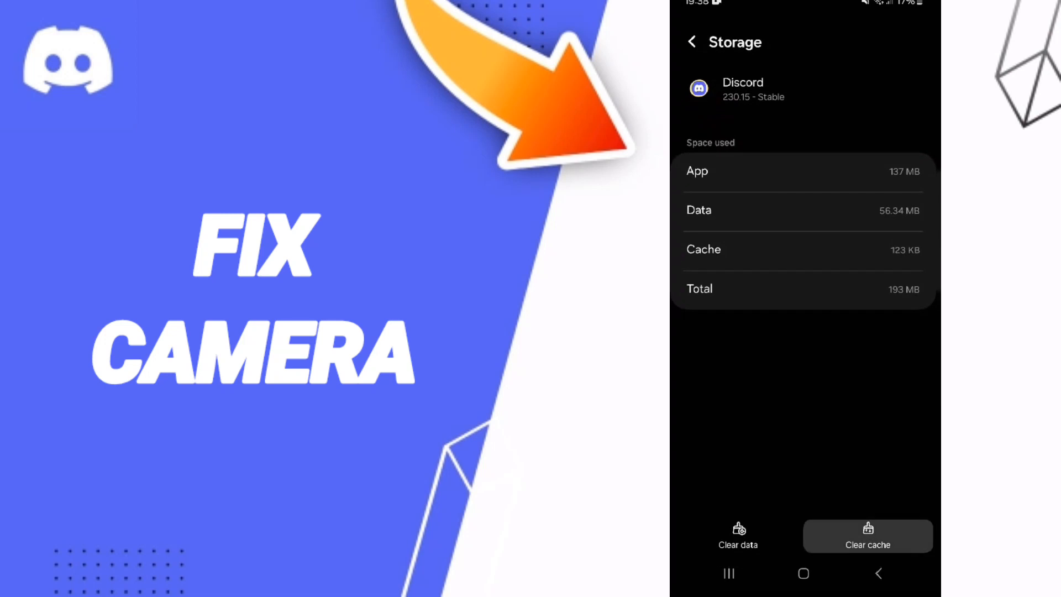